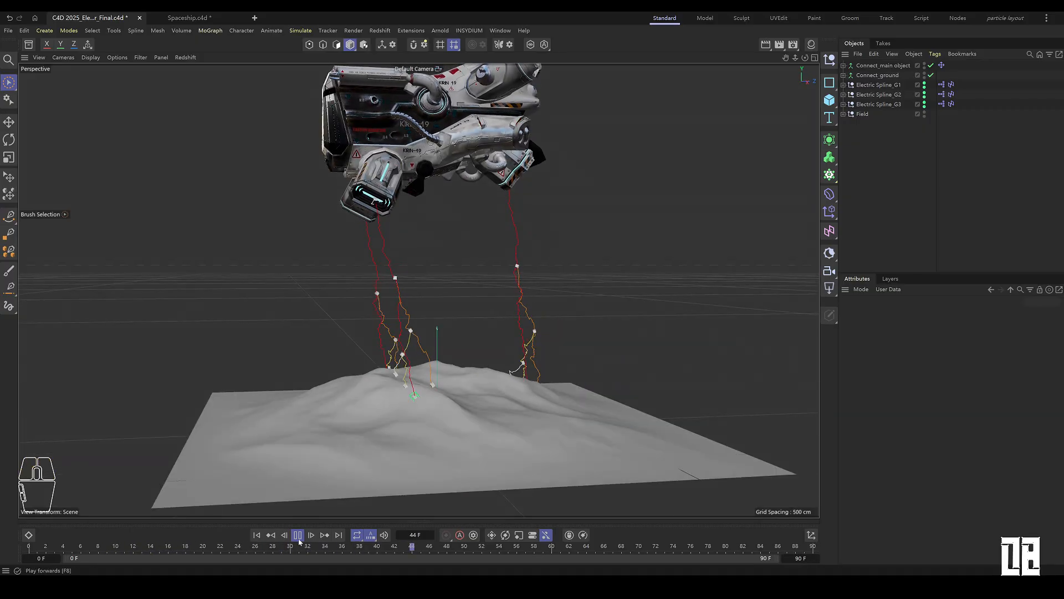
Step: Play the finished spaceship lightning animation and stop it at frame 66
{"action": "left_click", "coordinate": [297, 535]}
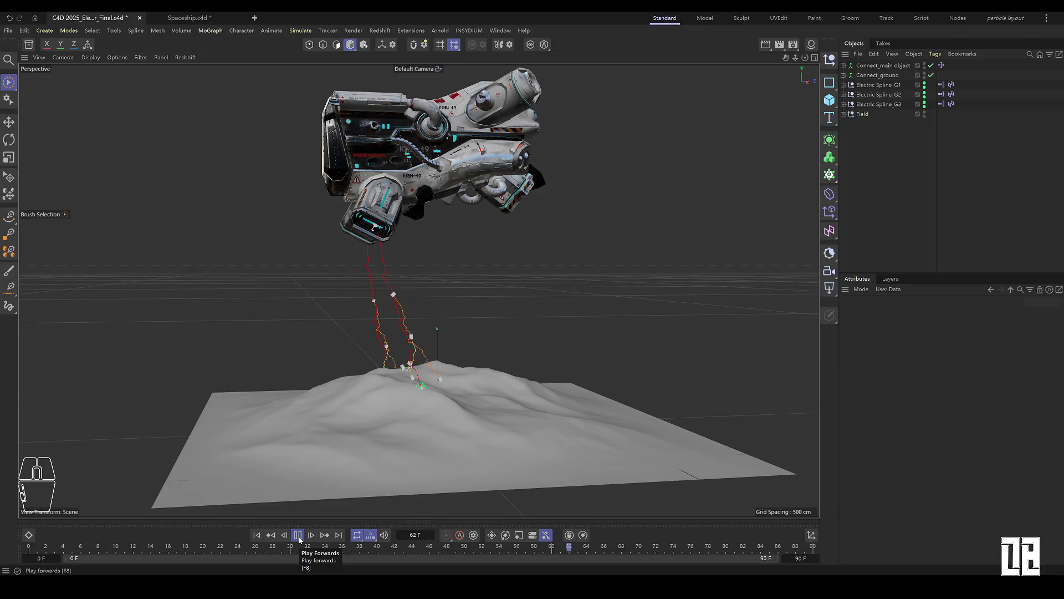
{"action": "left_click", "coordinate": [297, 534]}
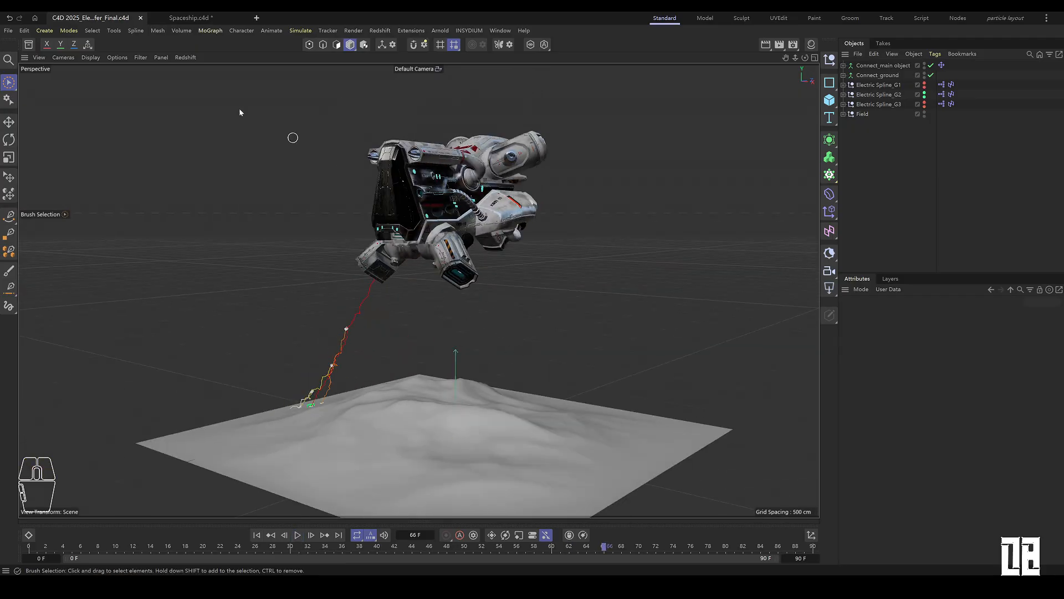
Step: Create a new scene with a Landscape and a Torus primitive, raising the torus above the terrain
{"action": "left_click", "coordinate": [358, 17]}
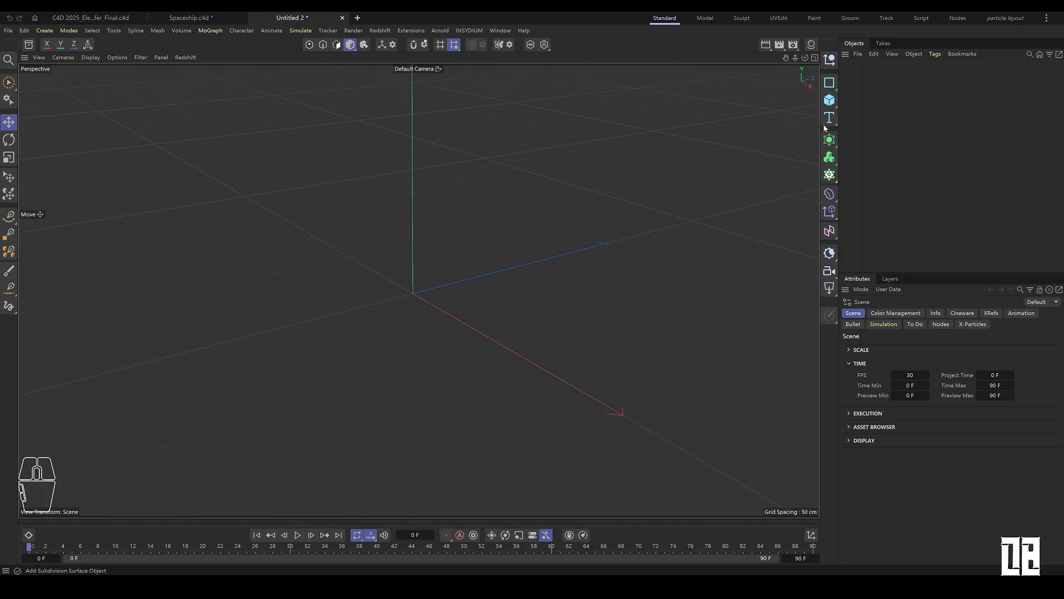
{"action": "left_click", "coordinate": [829, 100]}
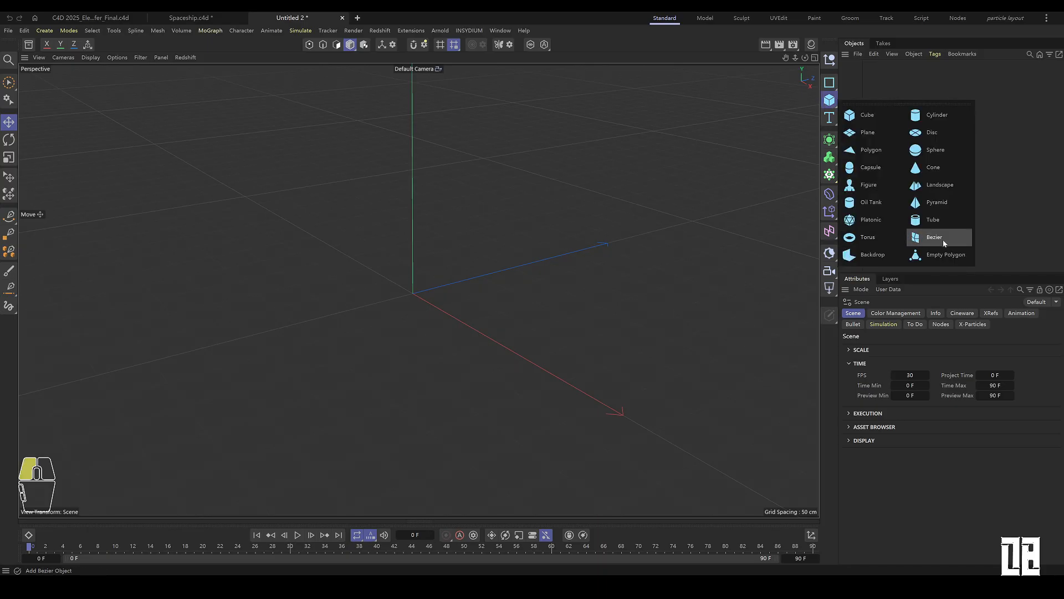
{"action": "mouse_move", "coordinate": [873, 255]}
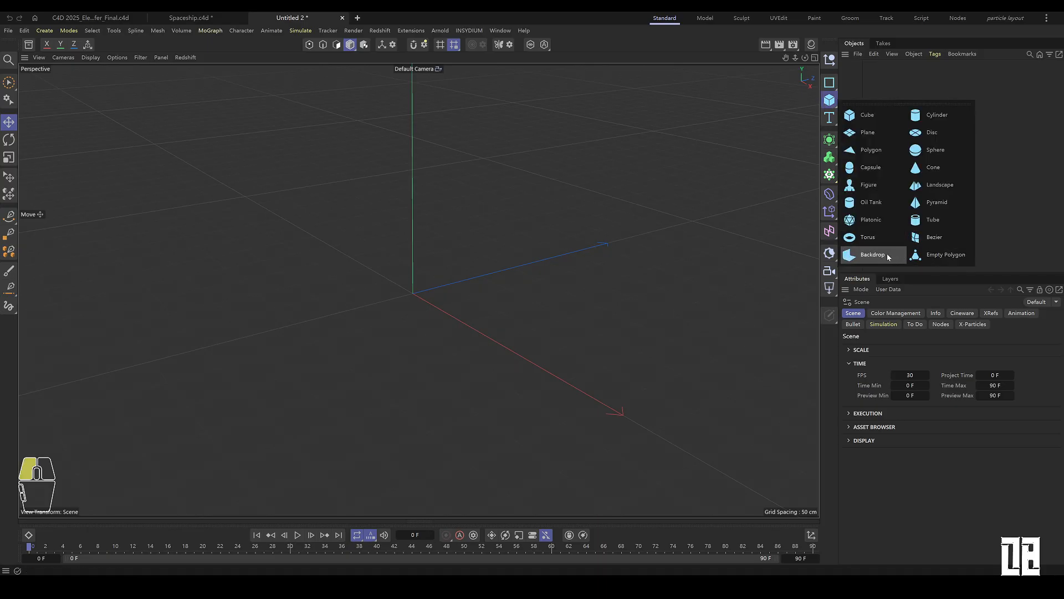
{"action": "left_click", "coordinate": [939, 186]}
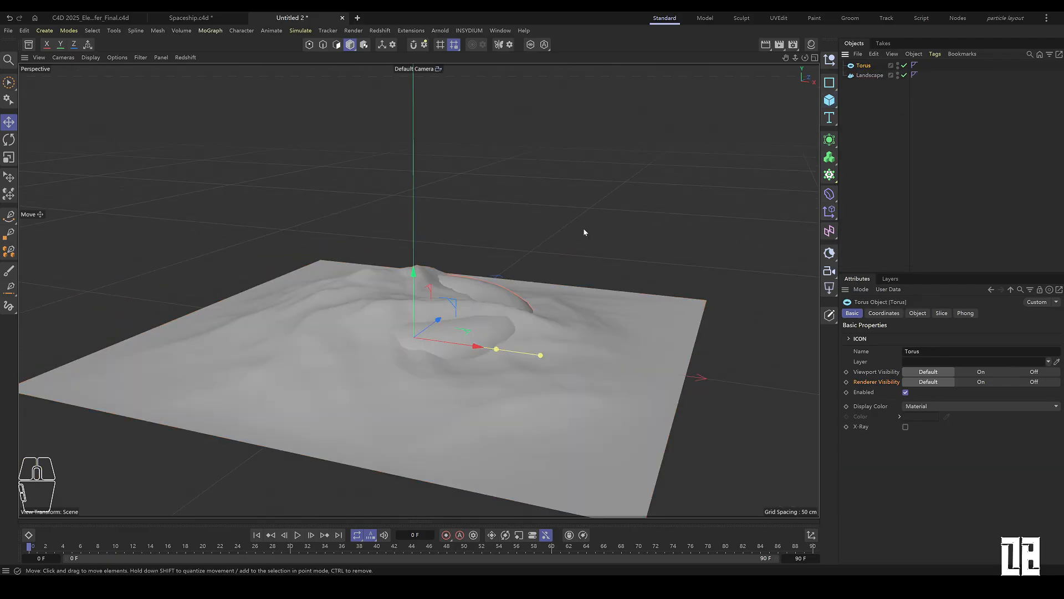
{"action": "left_click", "coordinate": [917, 312]}
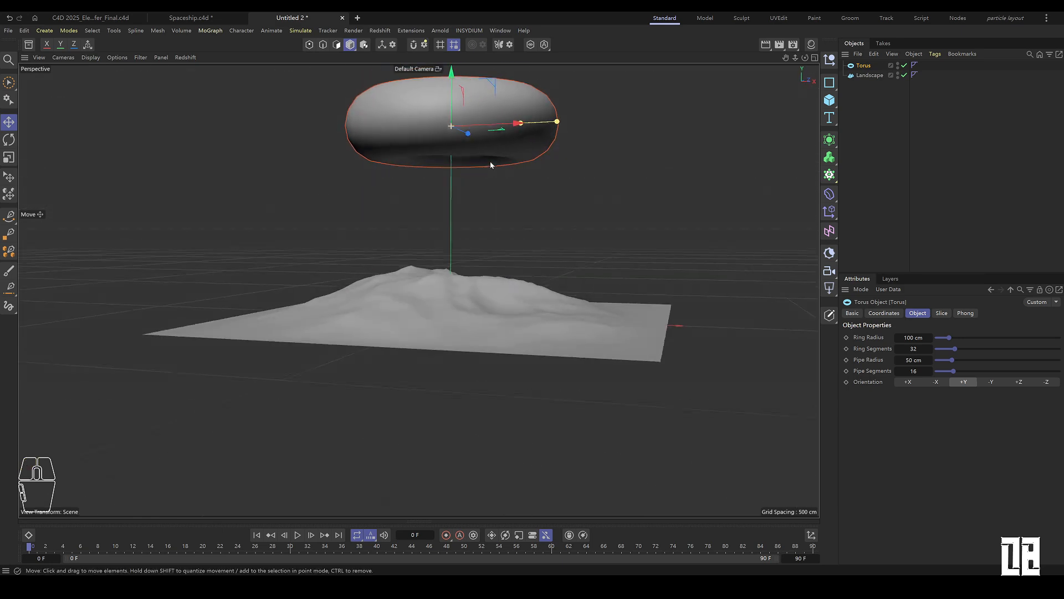
Step: Add a MoGraph Matrix in Object mode scattering points on the torus with an adjusted Count
{"action": "left_click", "coordinate": [829, 174]}
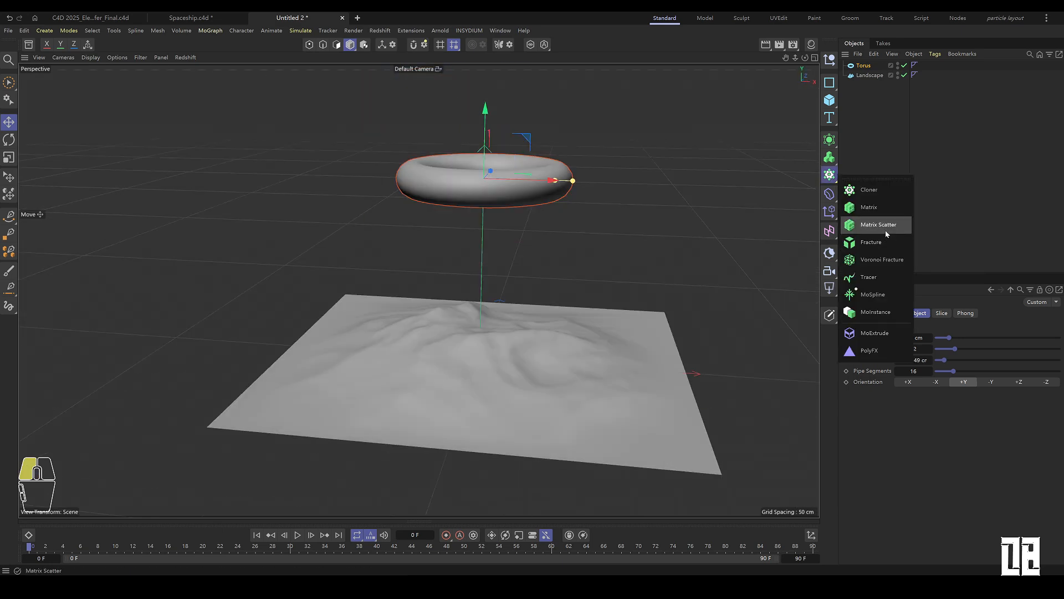
{"action": "left_click", "coordinate": [869, 208]}
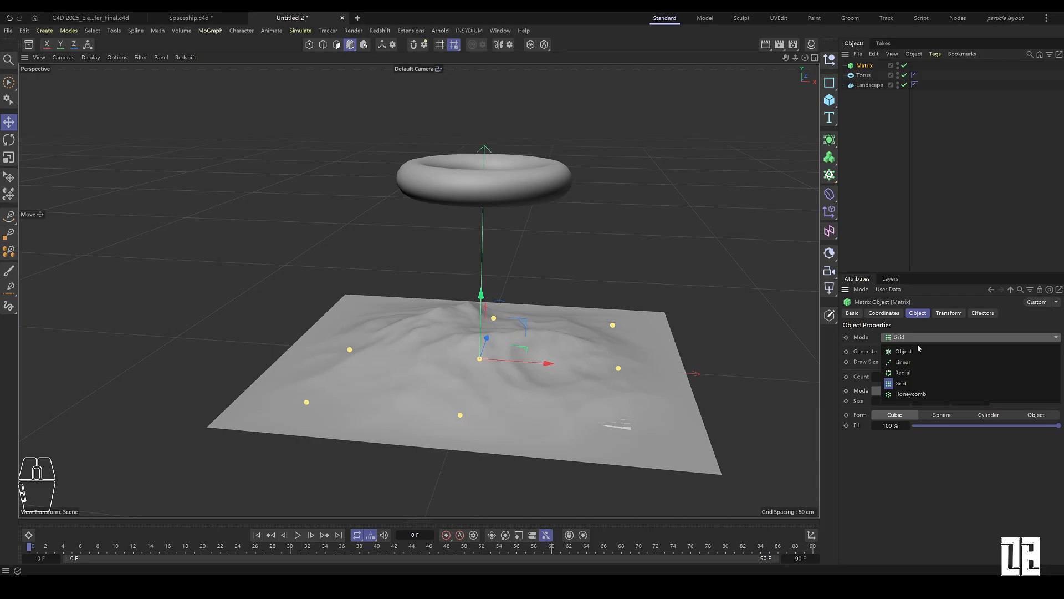
{"action": "left_click", "coordinate": [903, 351]}
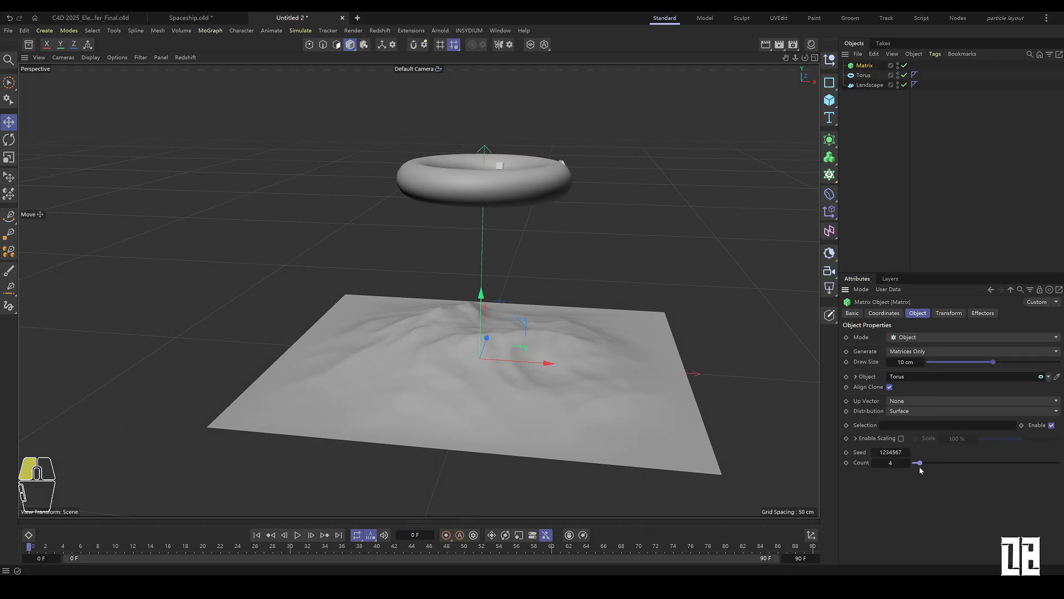
{"action": "left_click_drag", "start_coordinate": [921, 462], "coordinate": [915, 462]}
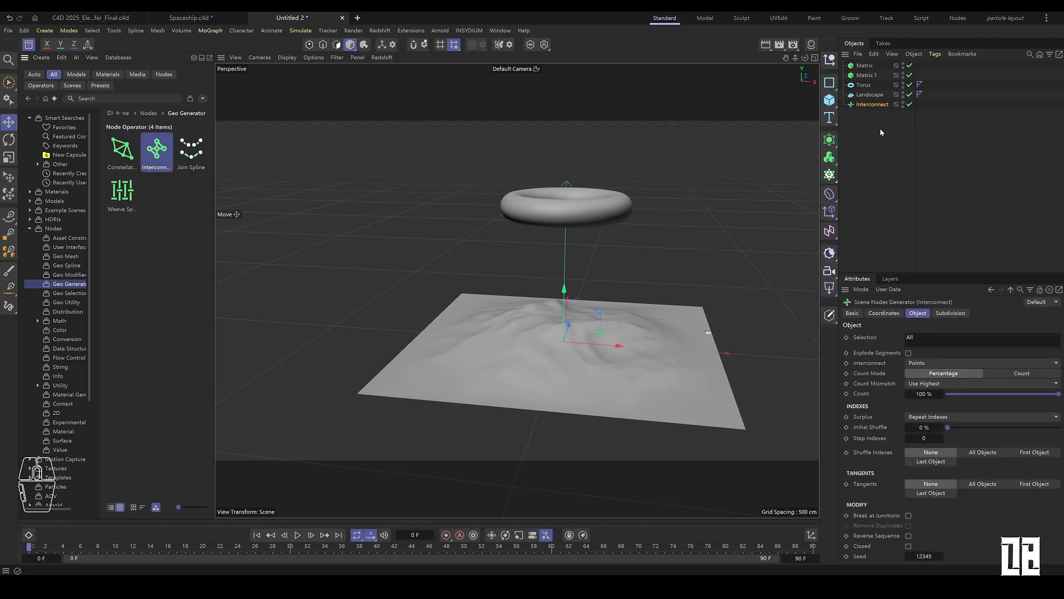
Step: Feed Matrix and Matrix.1 into the Interconnect generator, then duplicate the Interconnect
{"action": "left_click", "coordinate": [865, 75]}
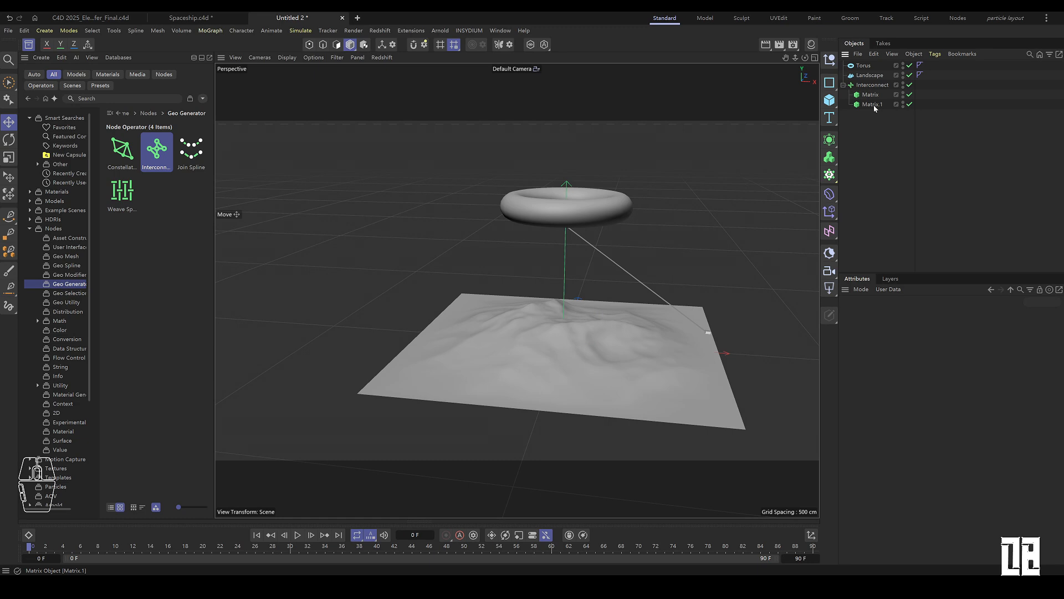
{"action": "left_click", "coordinate": [871, 84]}
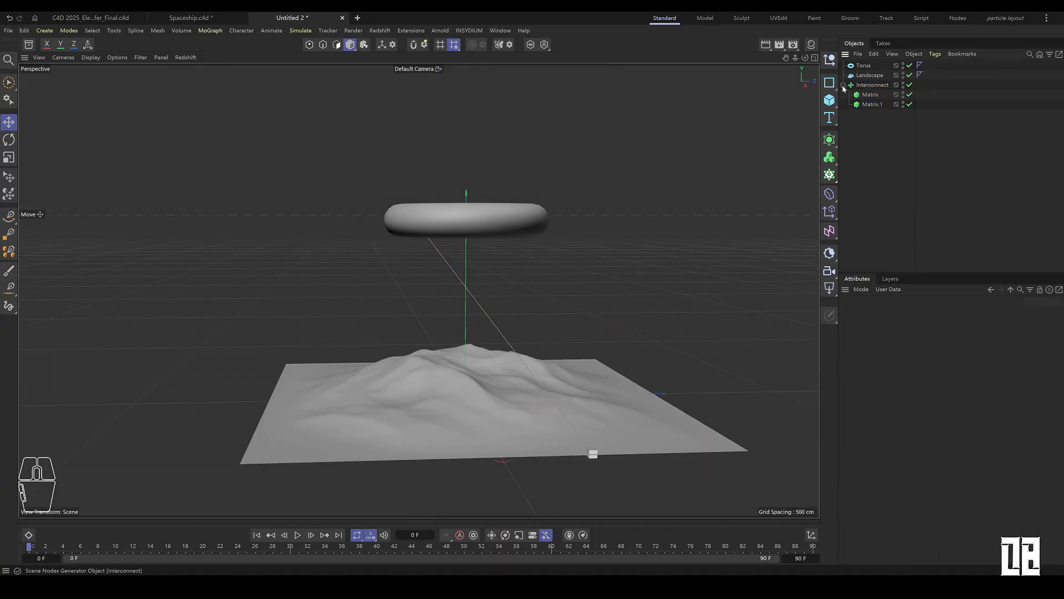
{"action": "left_click", "coordinate": [871, 84]}
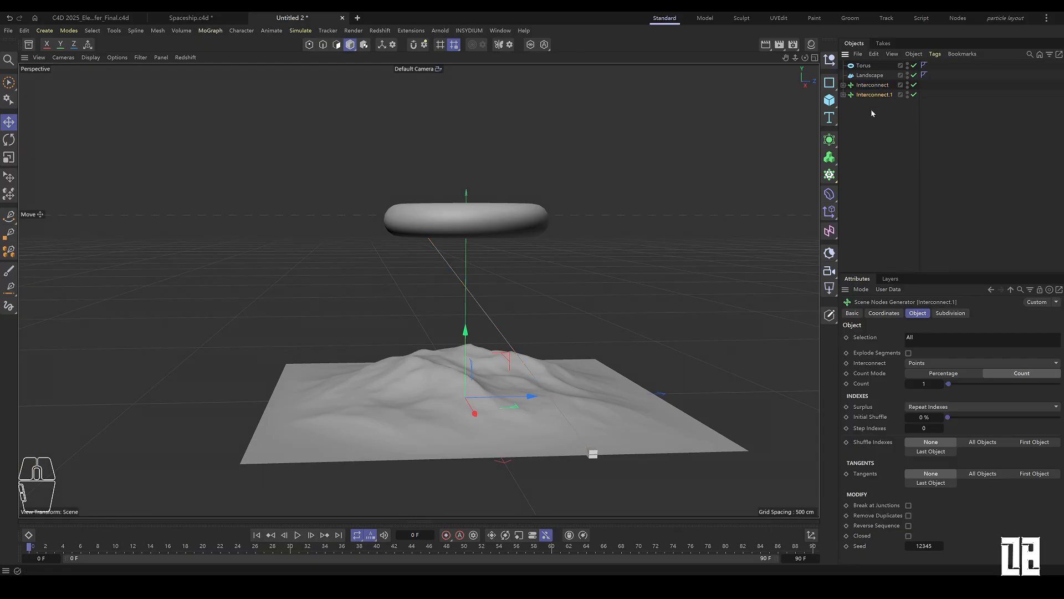
Step: Point Interconnect.1's Matrix at the first Interconnect with Offset 53% so it branches midway
{"action": "left_click", "coordinate": [871, 104]}
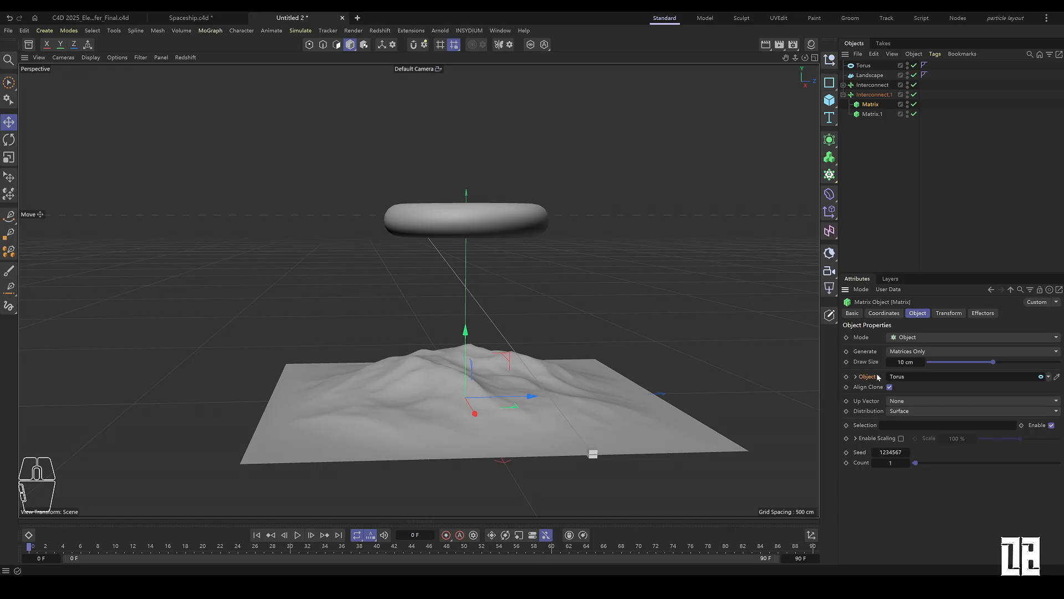
{"action": "mouse_move", "coordinate": [936, 368]}
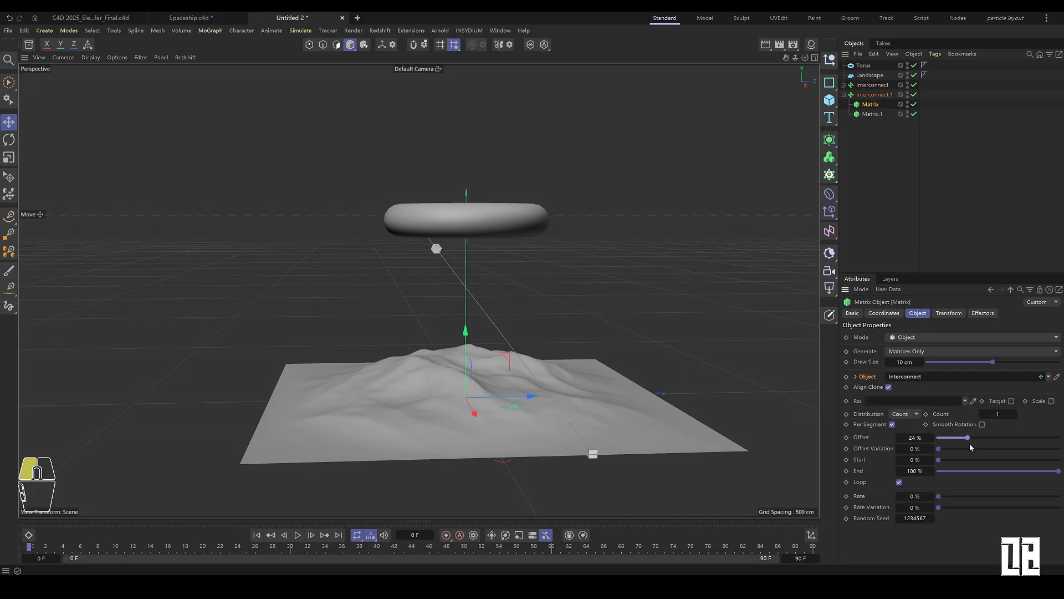
{"action": "left_click_drag", "start_coordinate": [969, 437], "coordinate": [988, 437]}
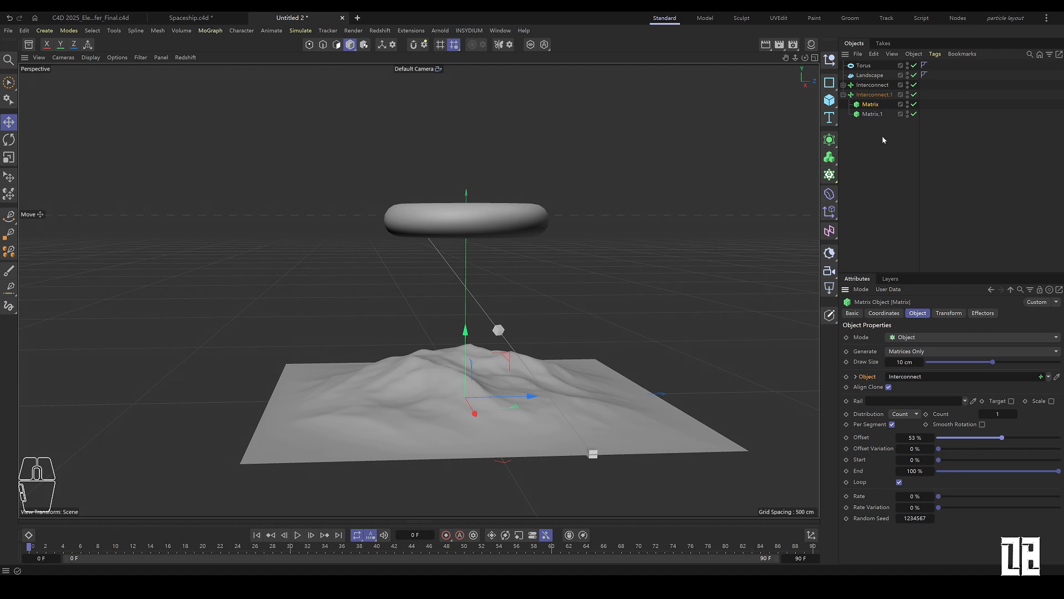
{"action": "left_click", "coordinate": [873, 114]}
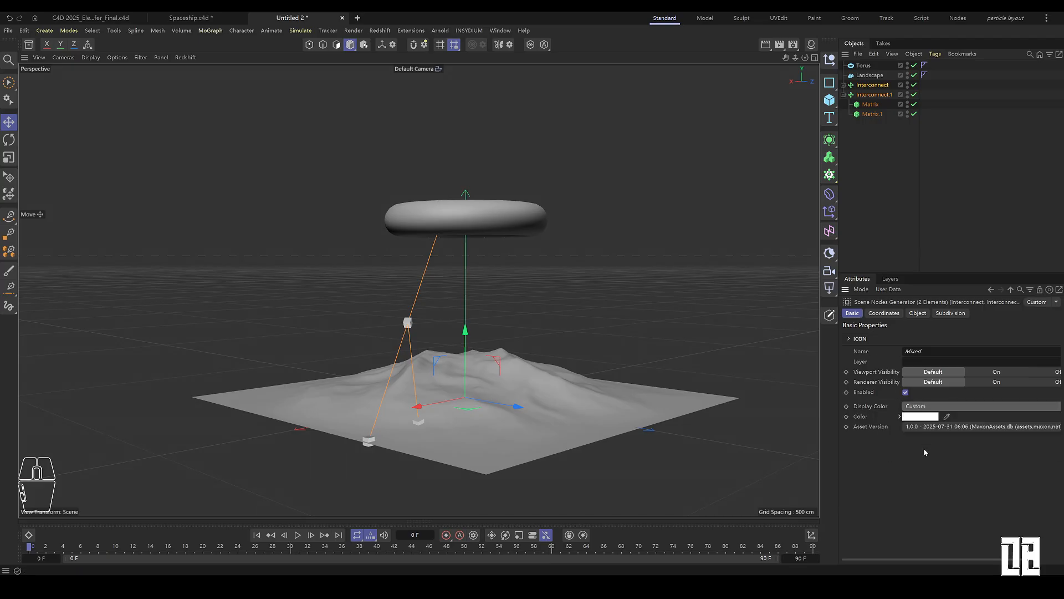
Step: Slide the Interconnect.2 Matrix offset so its points land elsewhere on the terrain, then deselect
{"action": "left_click", "coordinate": [921, 416]}
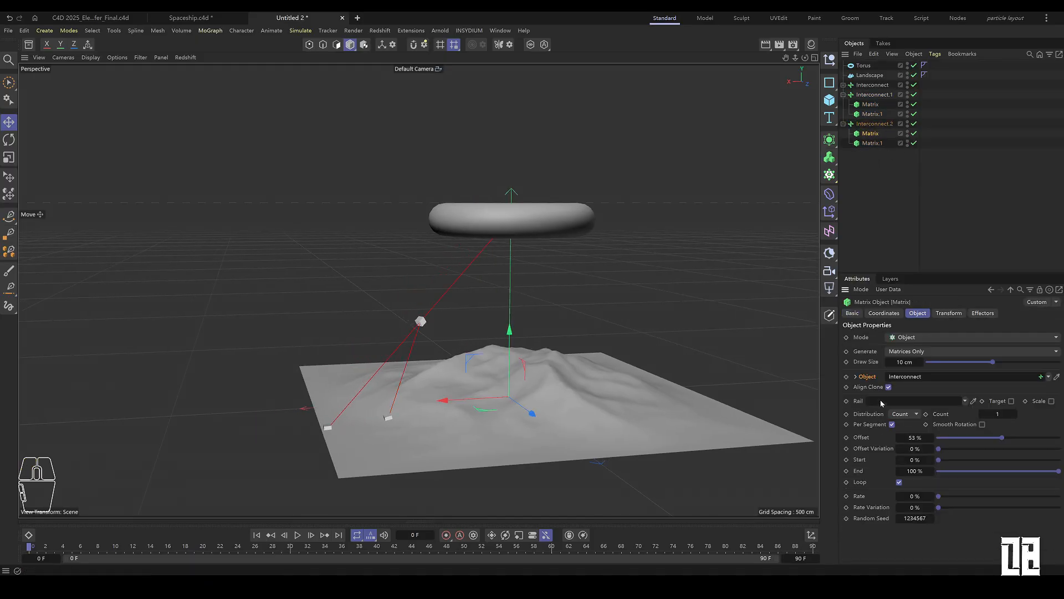
{"action": "left_click_drag", "start_coordinate": [988, 437], "coordinate": [969, 436]}
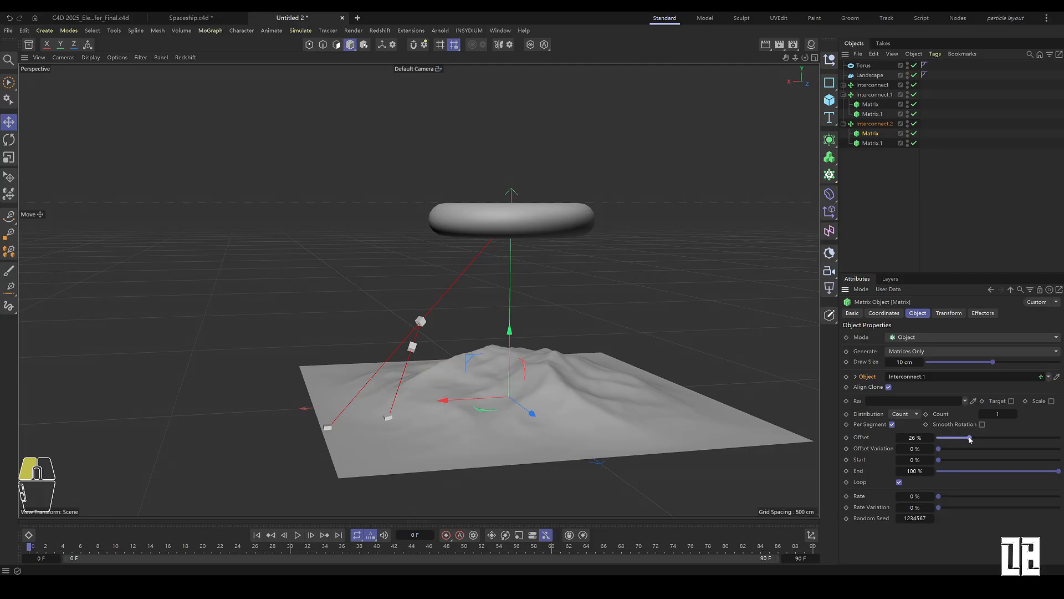
{"action": "left_click", "coordinate": [873, 143]}
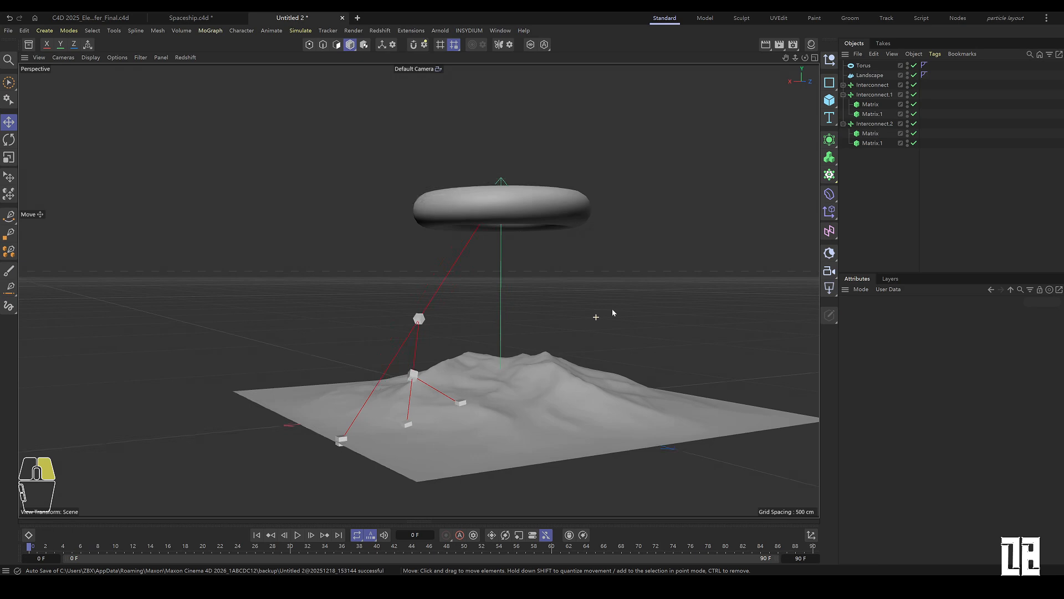
Step: Add an Electric Spline Modifier under each Interconnect and play back the jagged lightning
{"action": "left_click", "coordinate": [829, 194]}
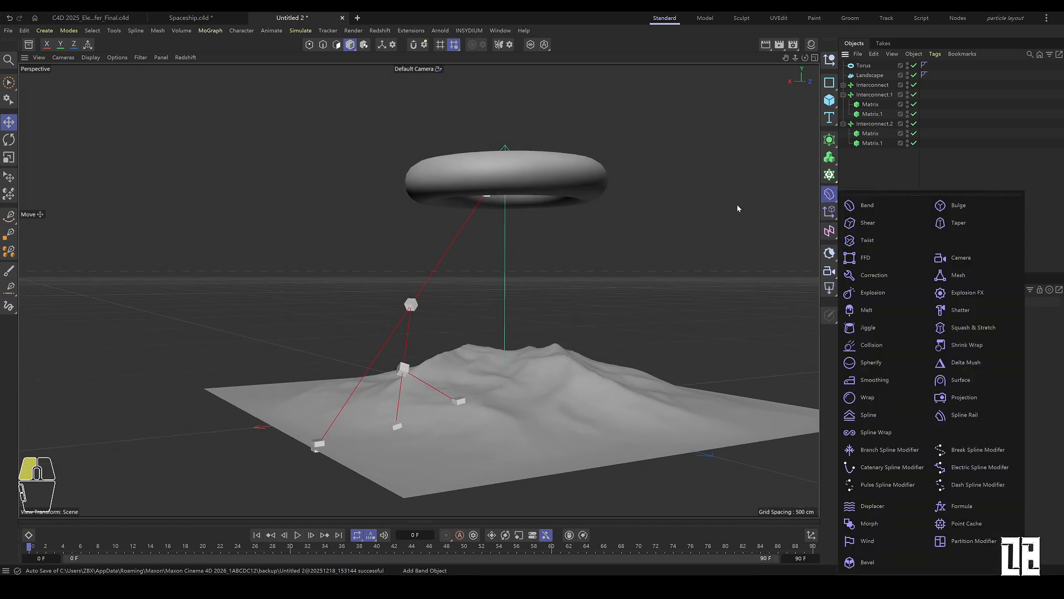
{"action": "mouse_move", "coordinate": [722, 209]}
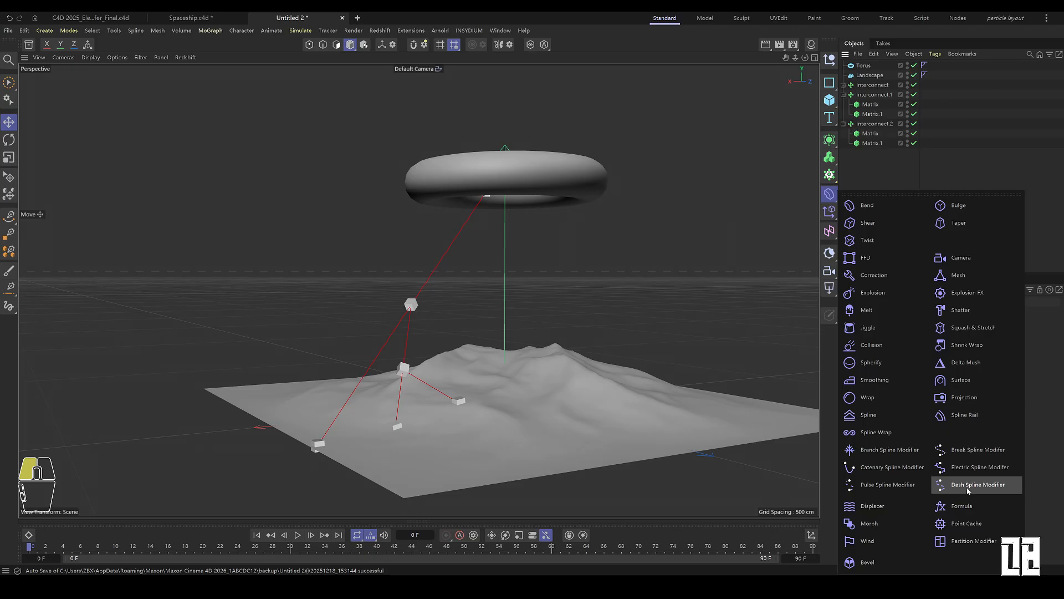
{"action": "left_click", "coordinate": [978, 467]}
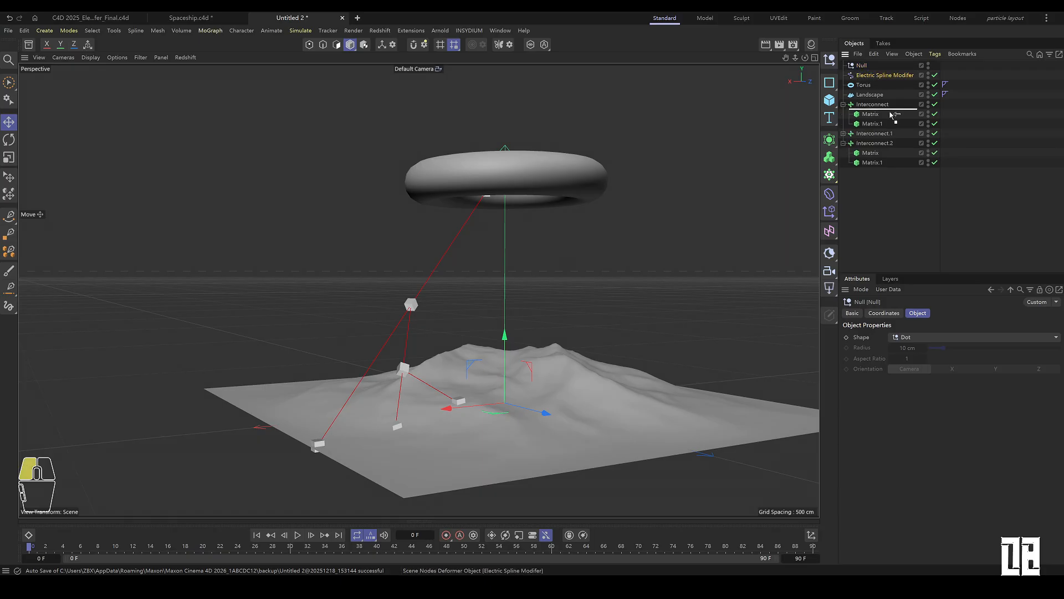
{"action": "left_click", "coordinate": [890, 104]}
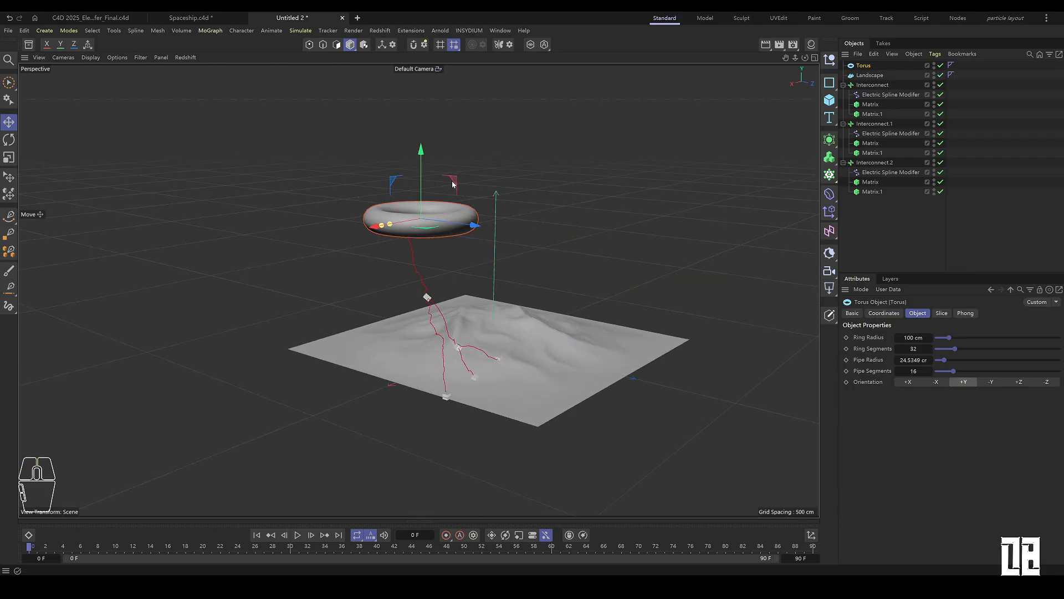
{"action": "left_click", "coordinate": [310, 535]}
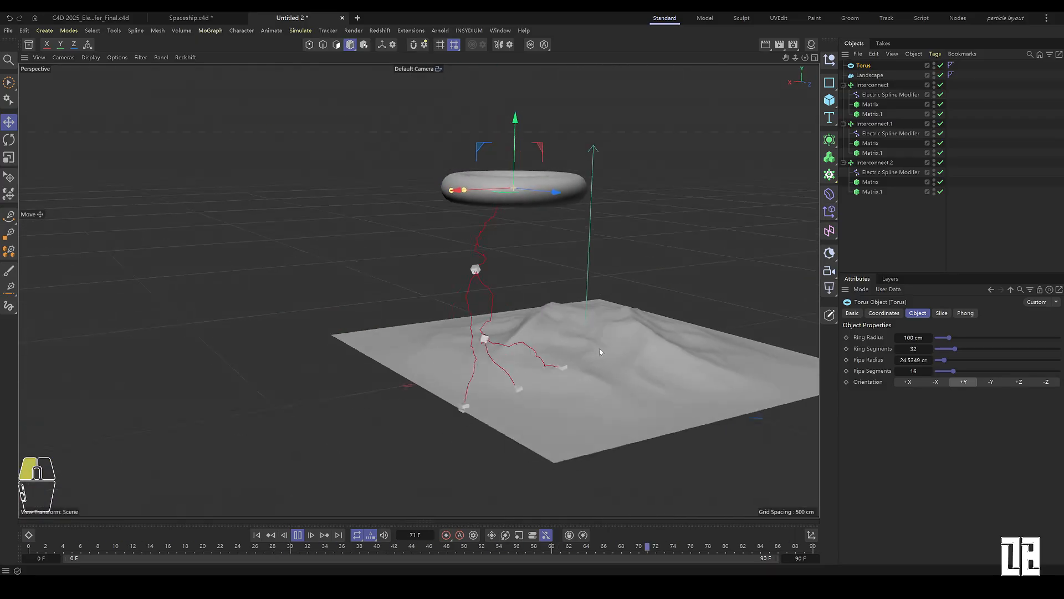
Step: Switch to the C4D 2025 Electric Spline Modifier project
{"action": "left_click", "coordinate": [401, 17]}
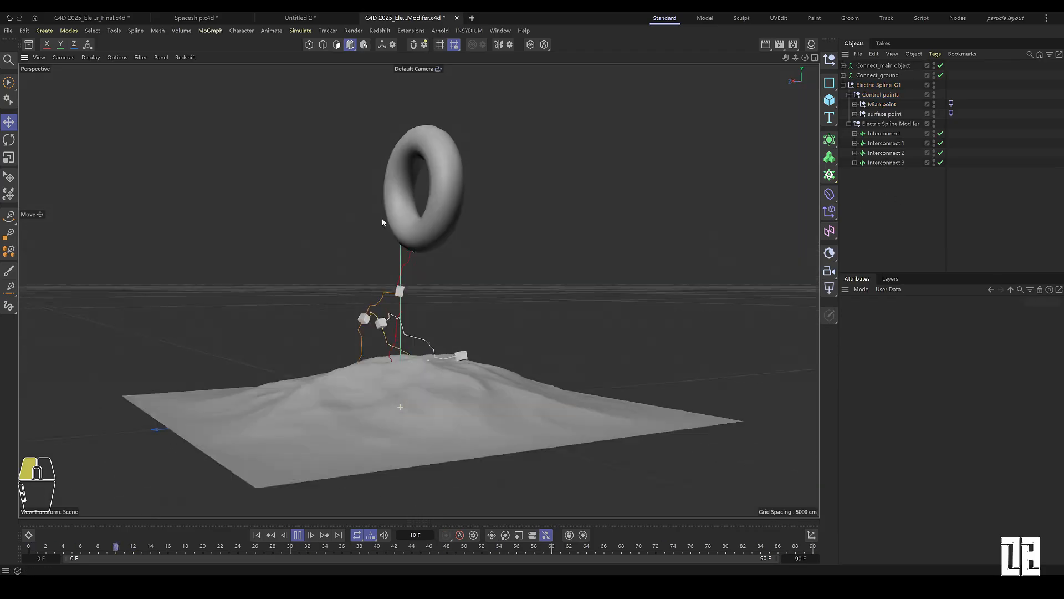
Step: Duplicate the Electric Spline_G1 group twice and rotate the copies around the torus
{"action": "left_click", "coordinate": [298, 535]}
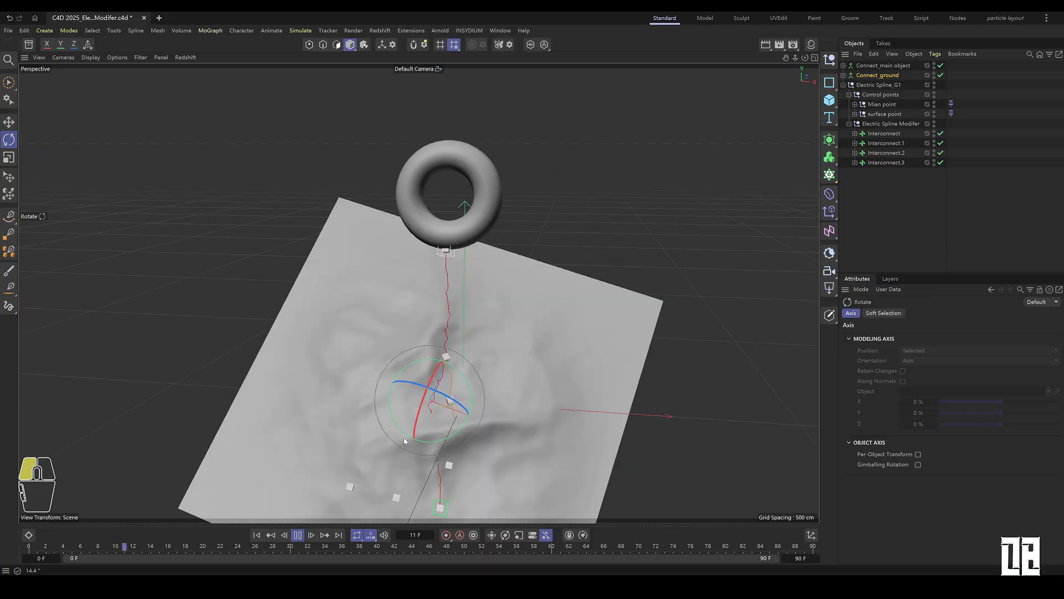
{"action": "left_click", "coordinate": [297, 535]}
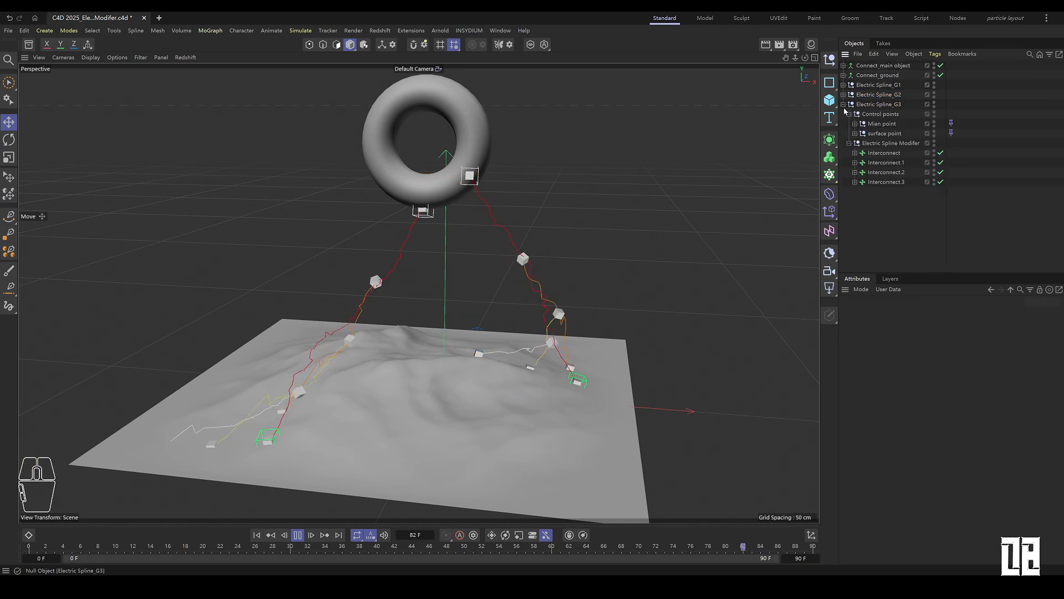
Step: Swap the torus for the spaceship and give the ground points Vibrate tags with set Amplitude and Frequency
{"action": "left_click", "coordinate": [197, 18]}
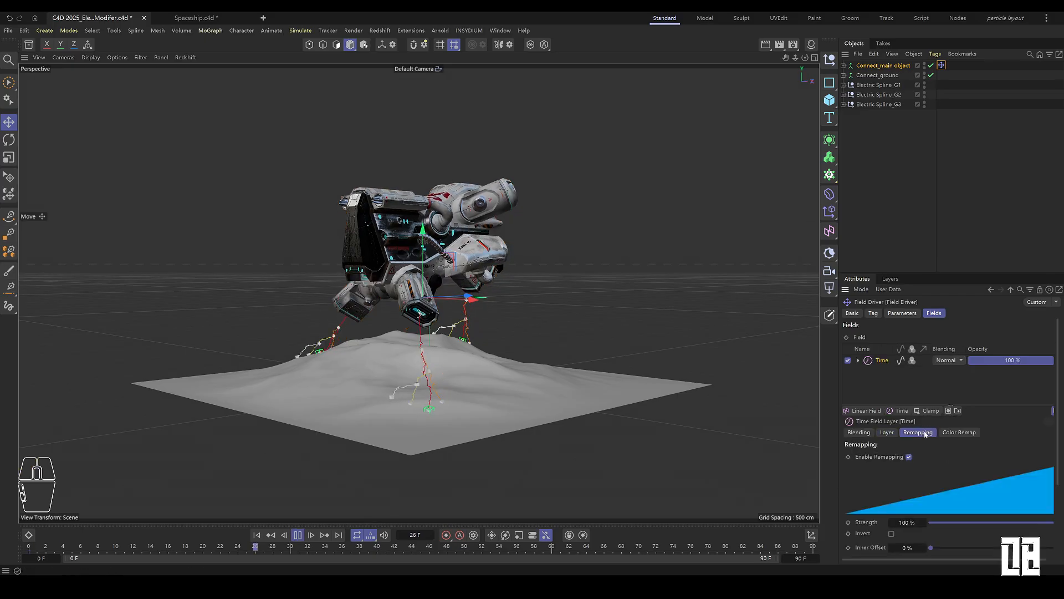
{"action": "left_click", "coordinate": [901, 313]}
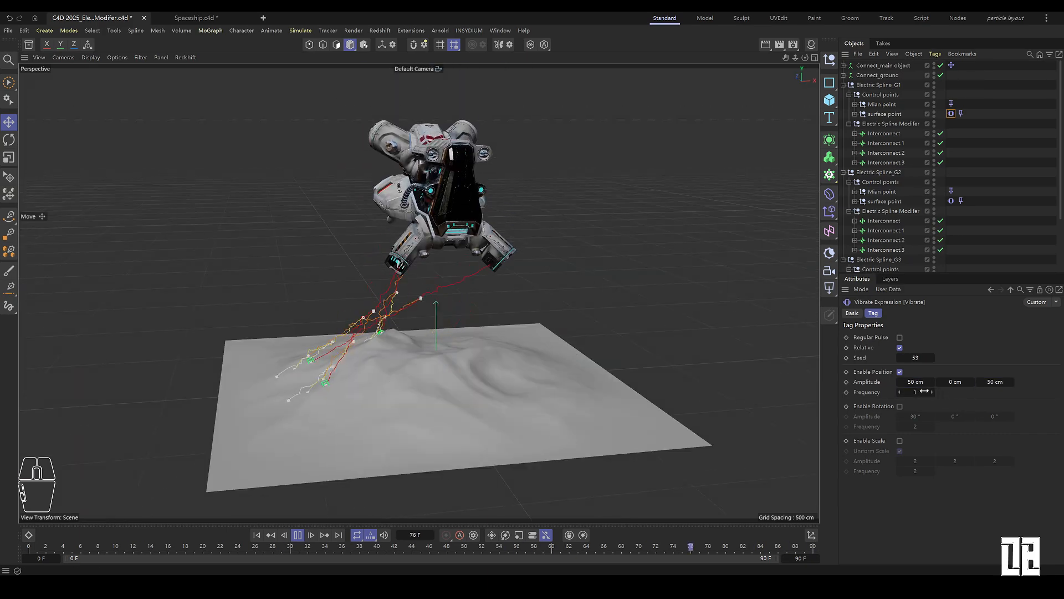
{"action": "left_click", "coordinate": [885, 113]}
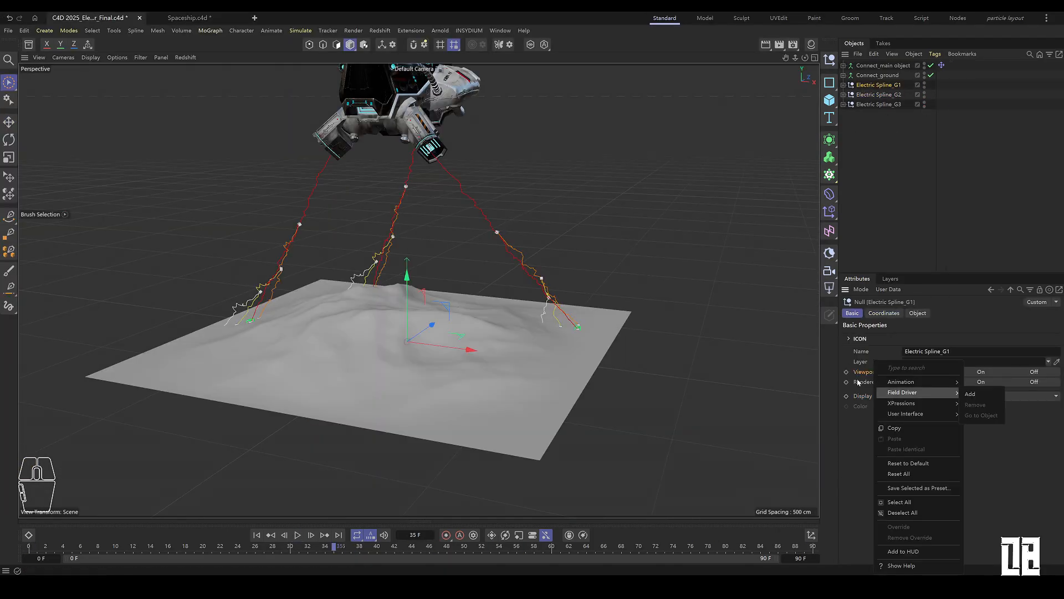
Step: Add Field Driver tags with noise shader fields to each Electric Spline group's Viewport Visibility, Min On and Max Off
{"action": "left_click", "coordinate": [970, 394]}
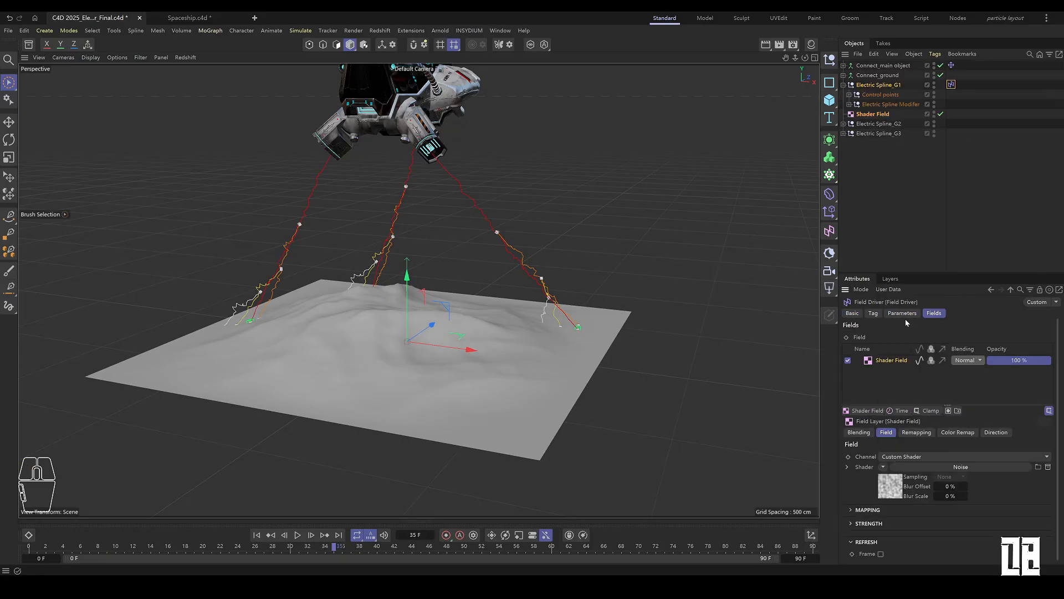
{"action": "left_click", "coordinate": [903, 313]}
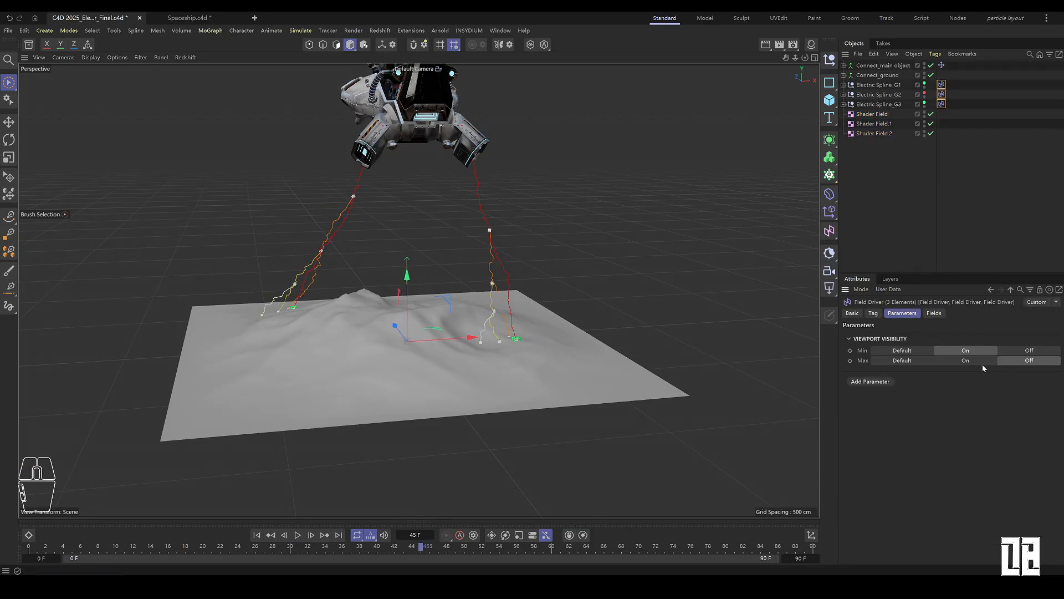
{"action": "left_click", "coordinate": [878, 84]}
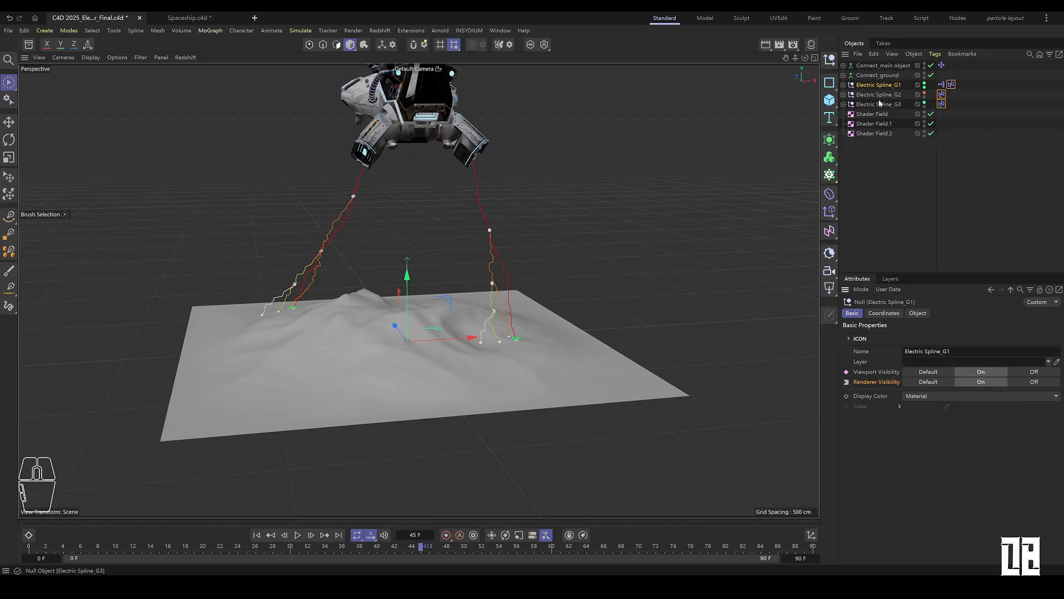
{"action": "left_click", "coordinate": [875, 94]}
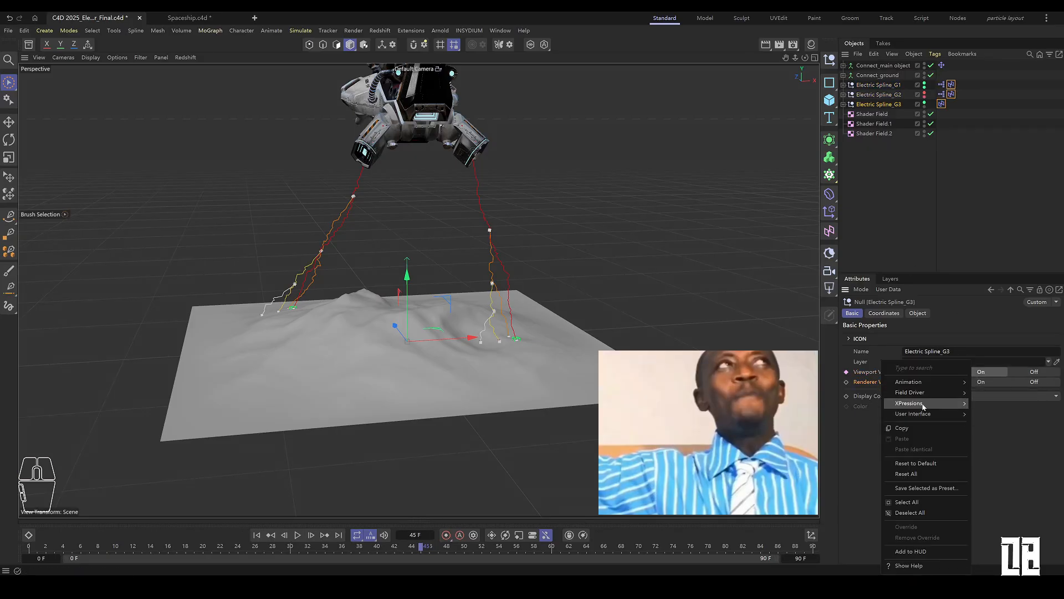
{"action": "left_click", "coordinate": [311, 536]}
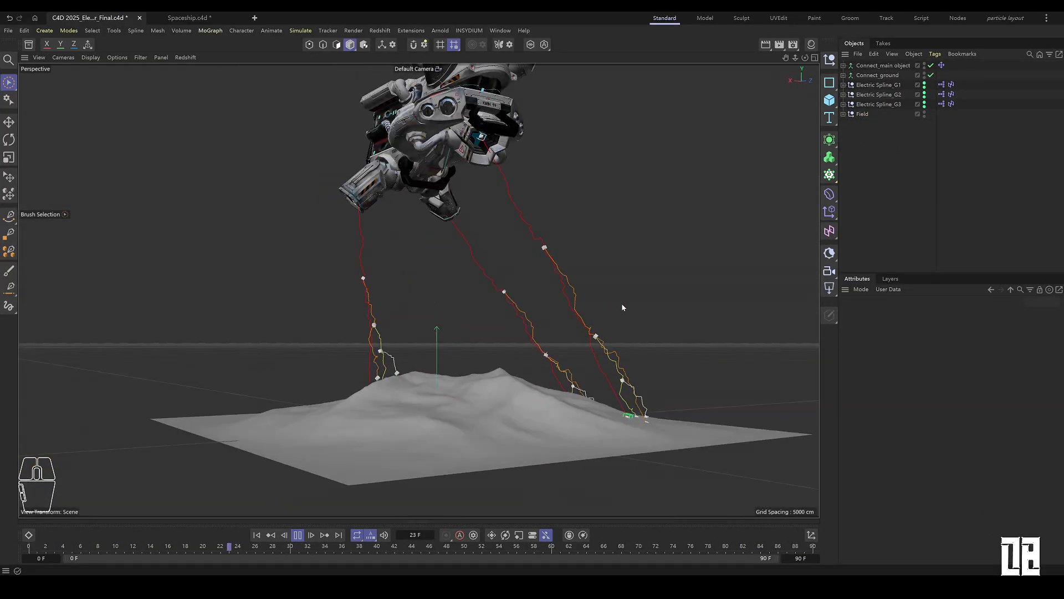
Step: Restart playback to watch the lightning bolts flicker one at a time between ship and terrain
{"action": "left_click", "coordinate": [297, 535]}
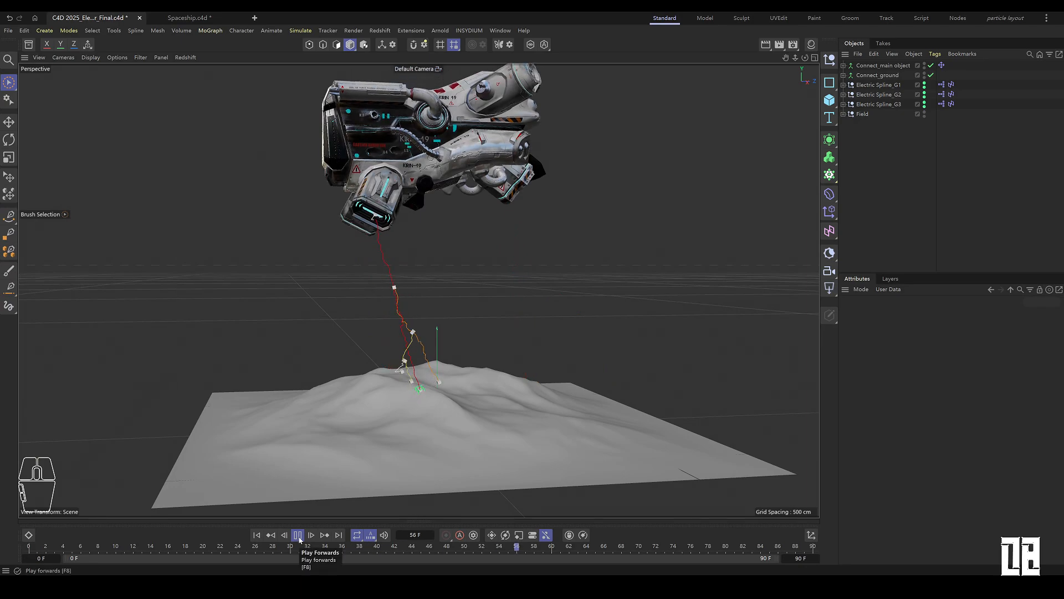
{"action": "left_click", "coordinate": [297, 534]}
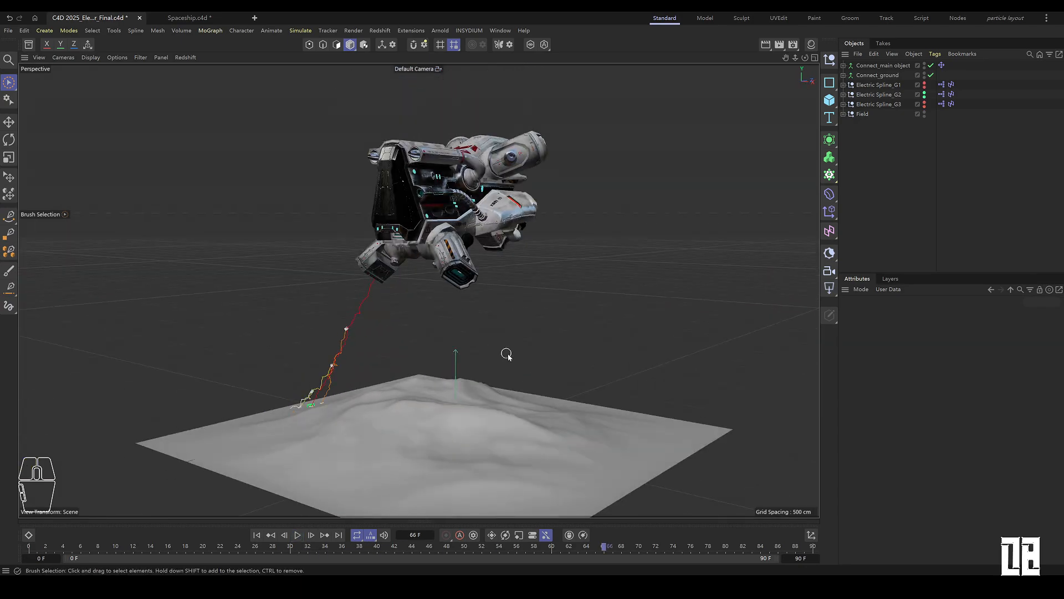